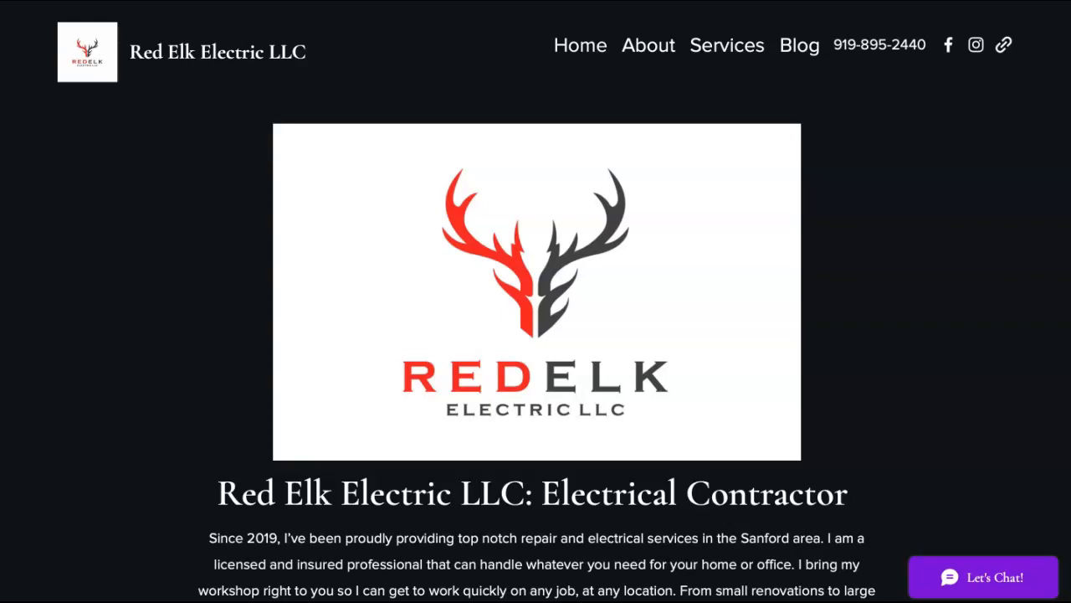
pyautogui.moveTo(885, 83)
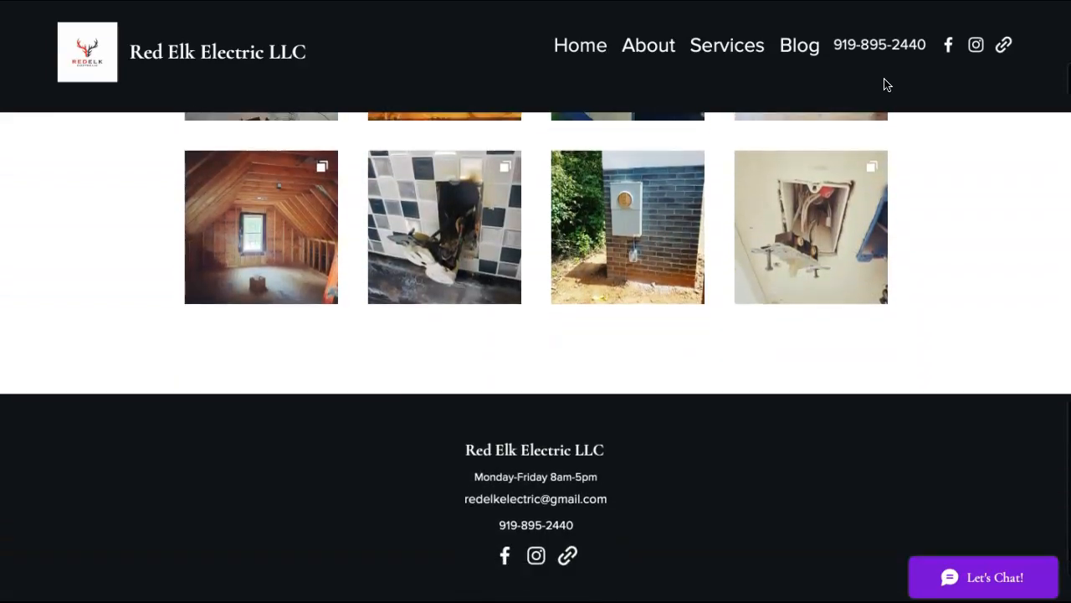
# Scroll through the Red Elk Electric home page to review it down to the footer.
pyautogui.scroll(3)
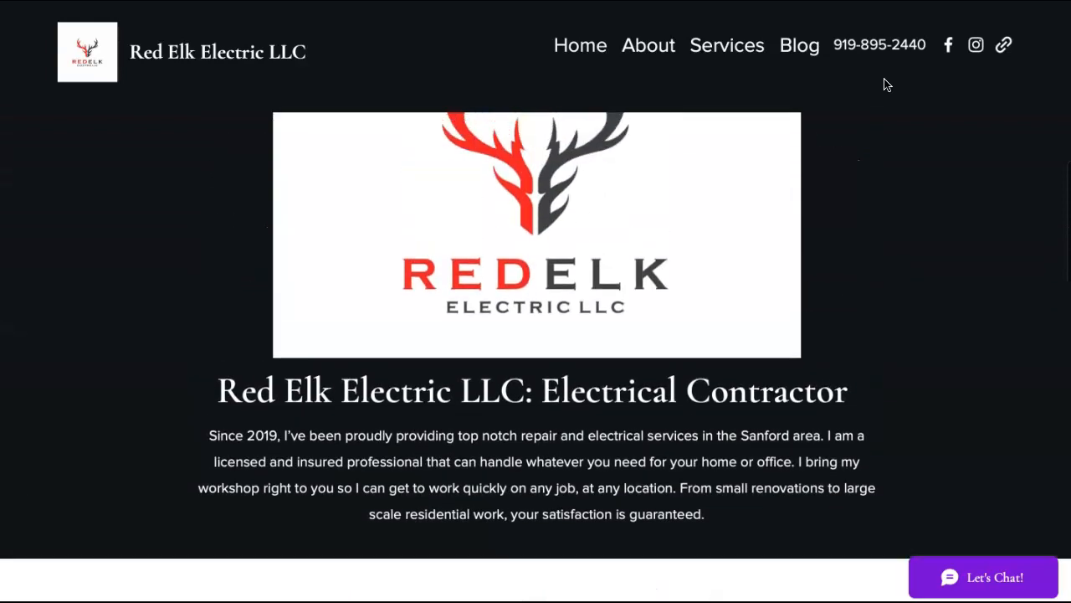
pyautogui.scroll(-3)
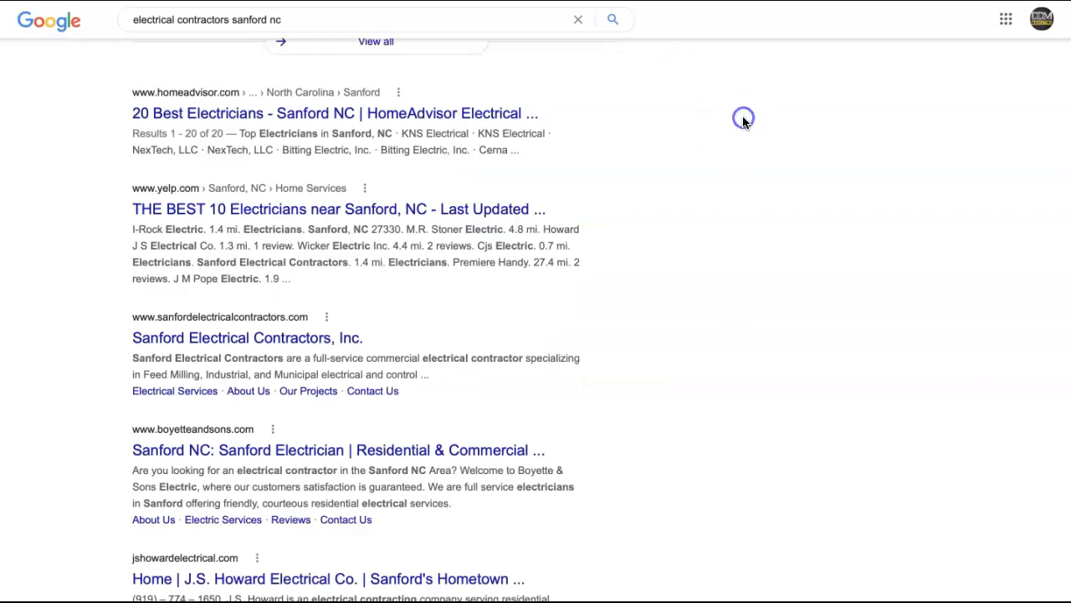
pyautogui.scroll(3)
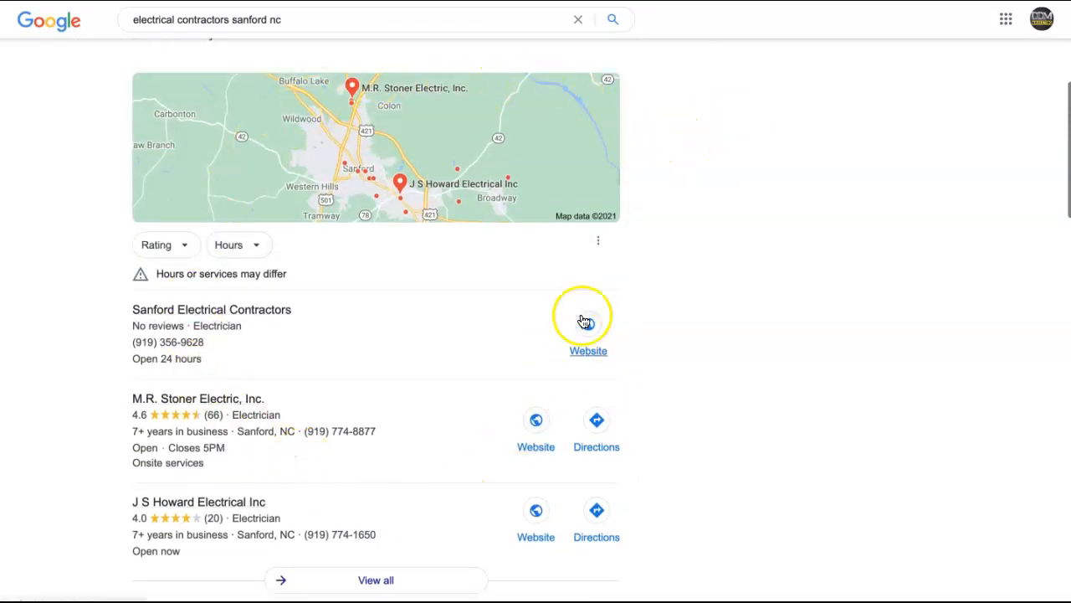
pyautogui.moveTo(810, 311)
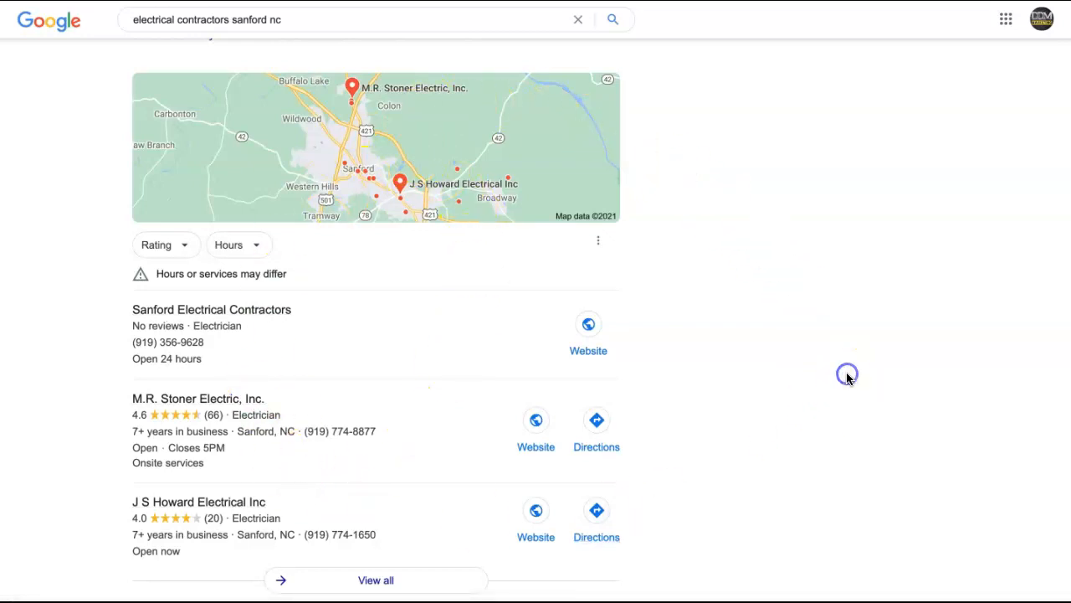
# Scroll down the Google results to the organic listings below the map pack.
pyautogui.scroll(-3)
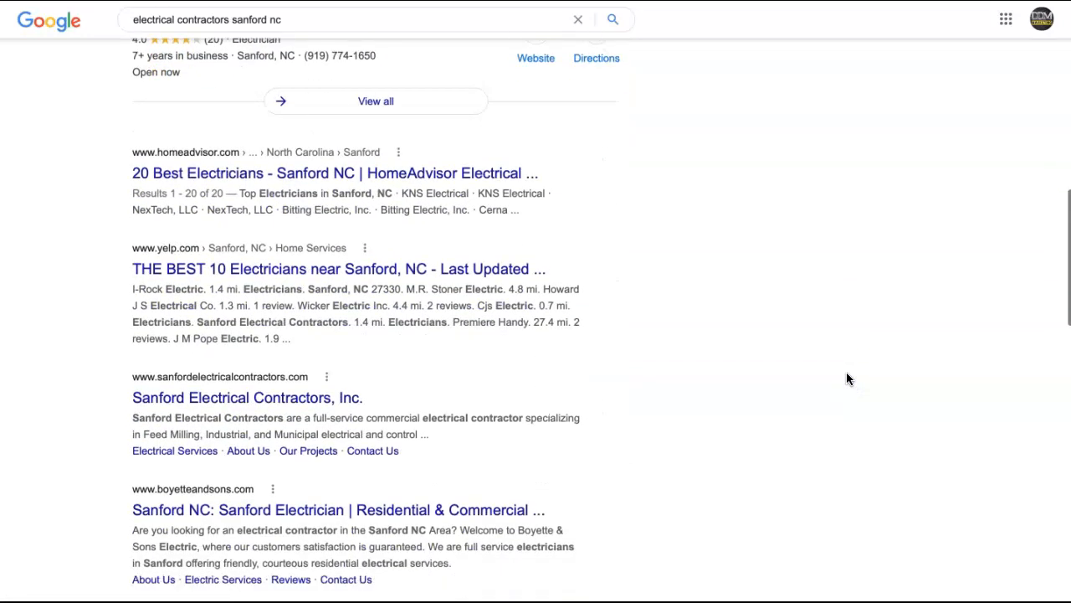
pyautogui.scroll(-3)
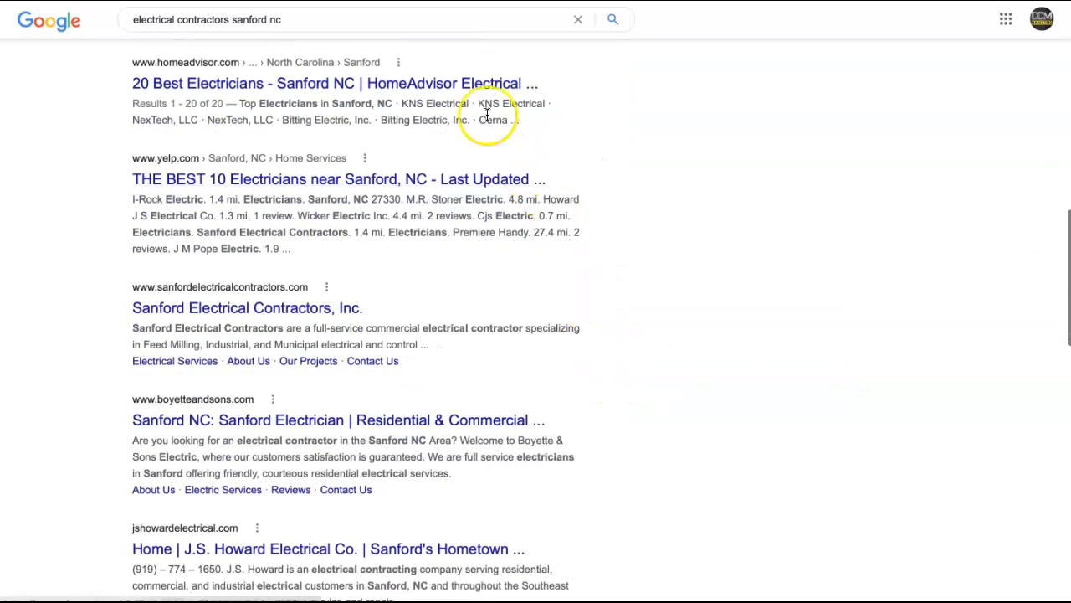
pyautogui.moveTo(452, 109)
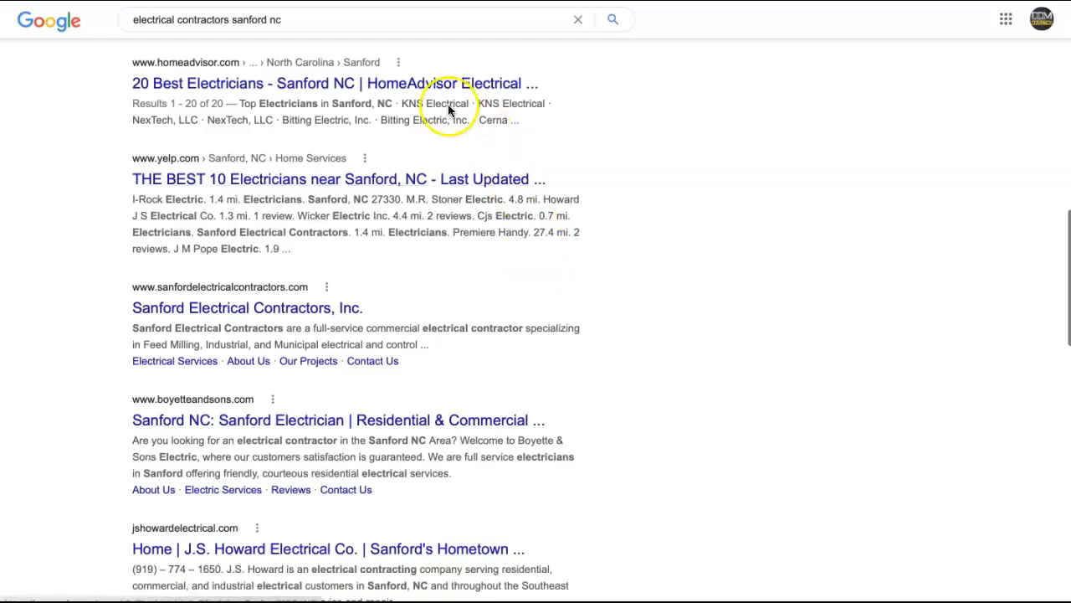
pyautogui.moveTo(793, 362)
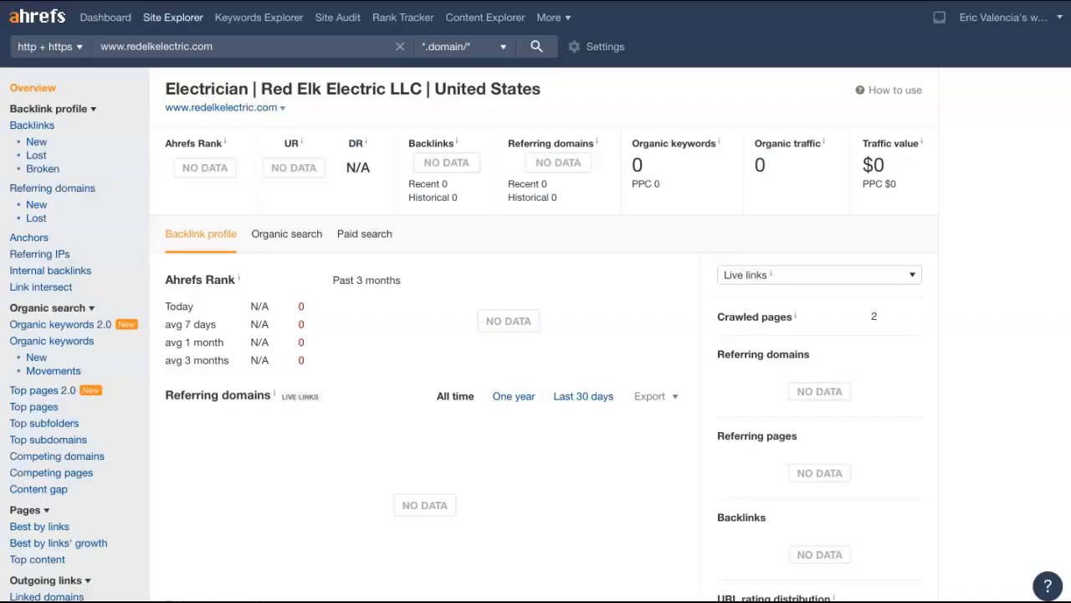
pyautogui.moveTo(559, 276)
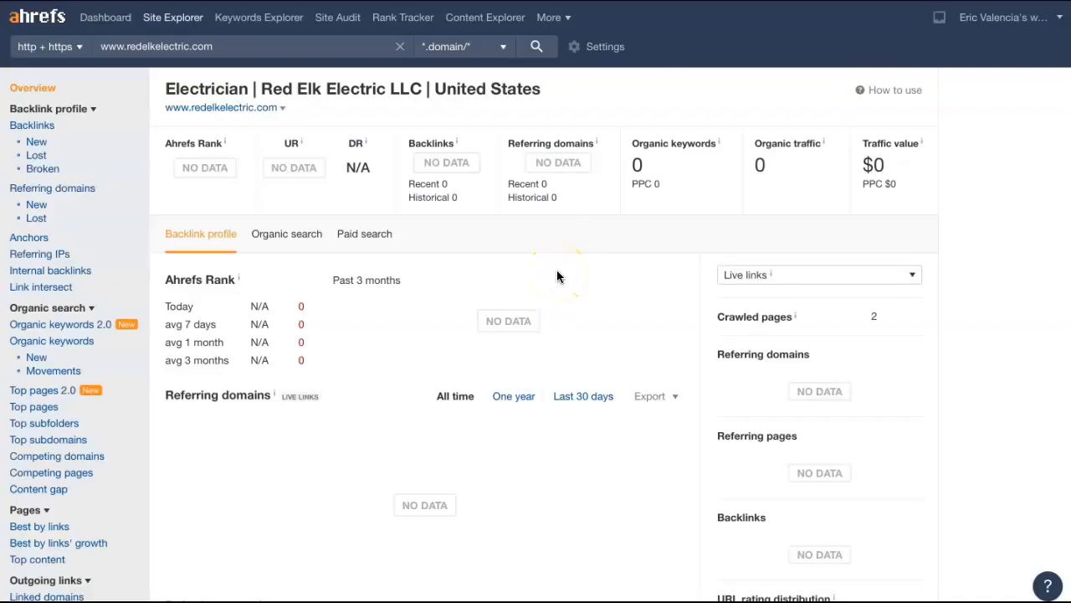
pyautogui.moveTo(489, 261)
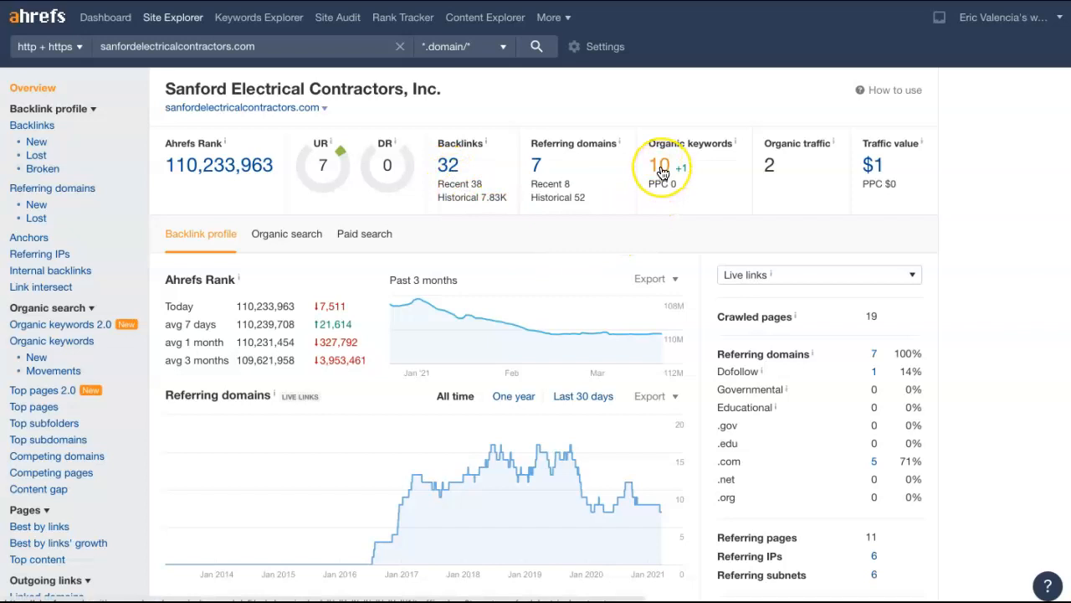
pyautogui.moveTo(770, 166)
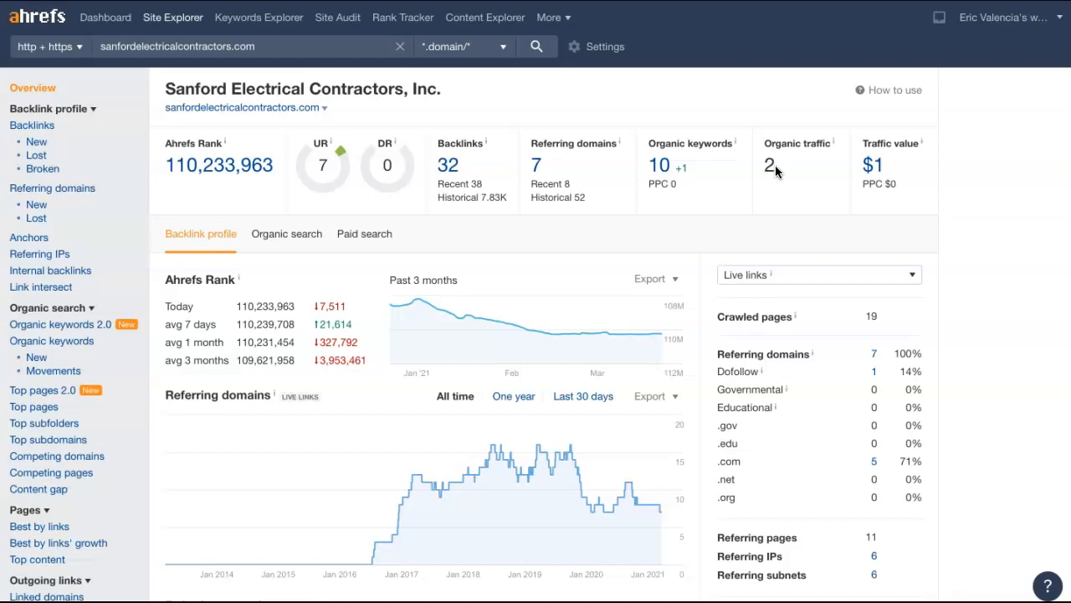
pyautogui.moveTo(99, 328)
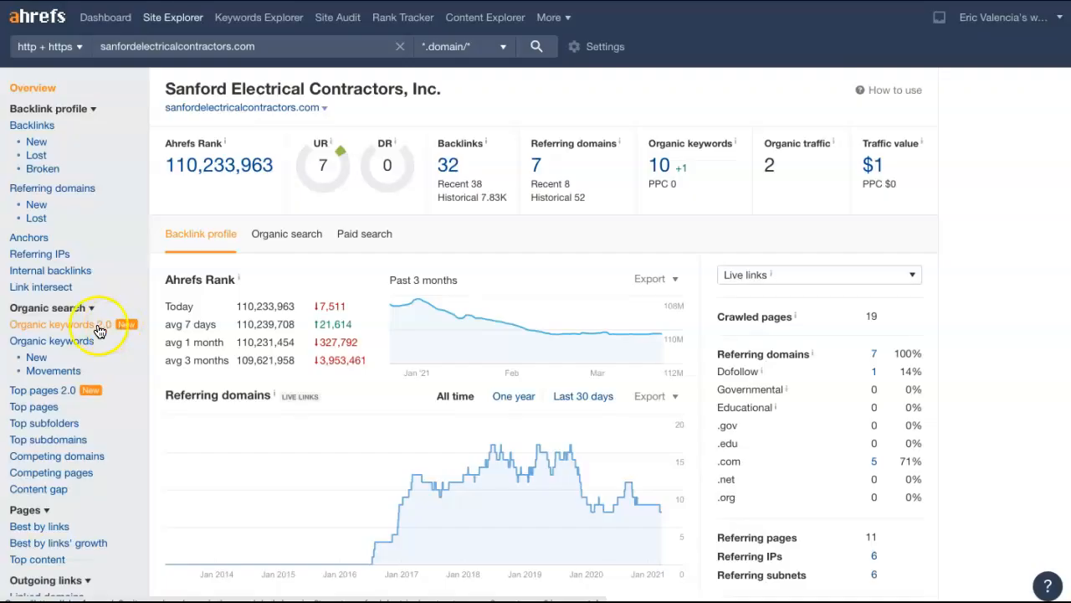
# Show the Organic keywords report for sanfordelectricalcontractors.com with its 10 ranking keywords.
pyautogui.click(52, 325)
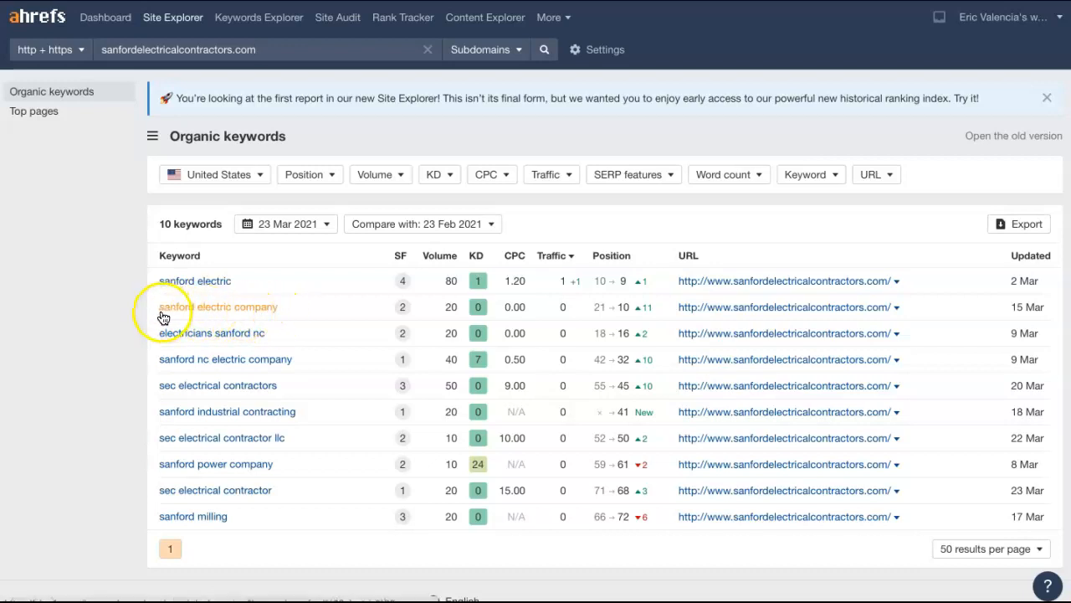
pyautogui.moveTo(268, 351)
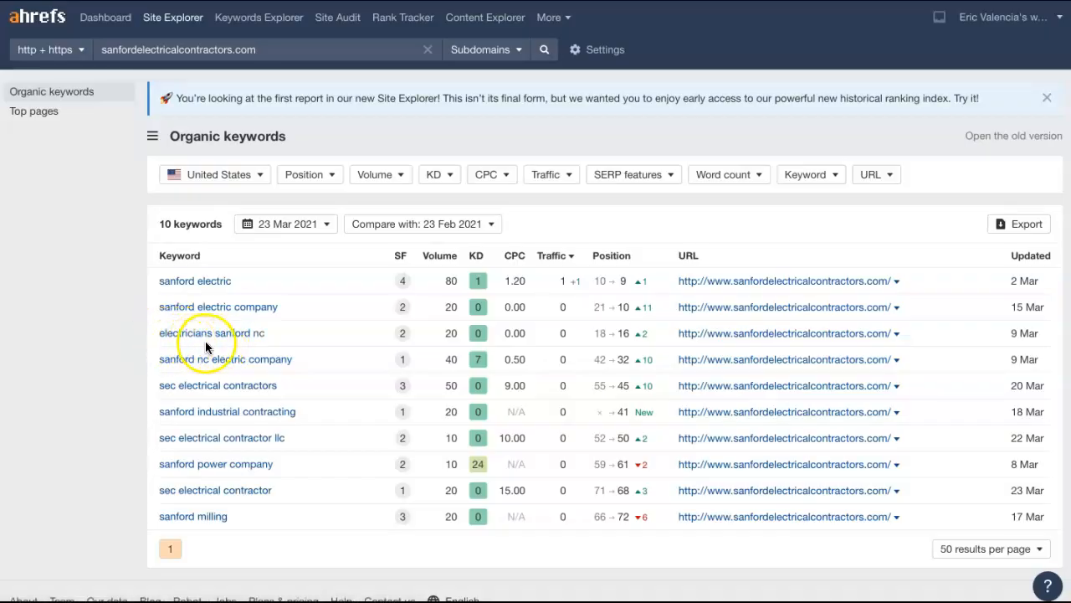
pyautogui.moveTo(276, 346)
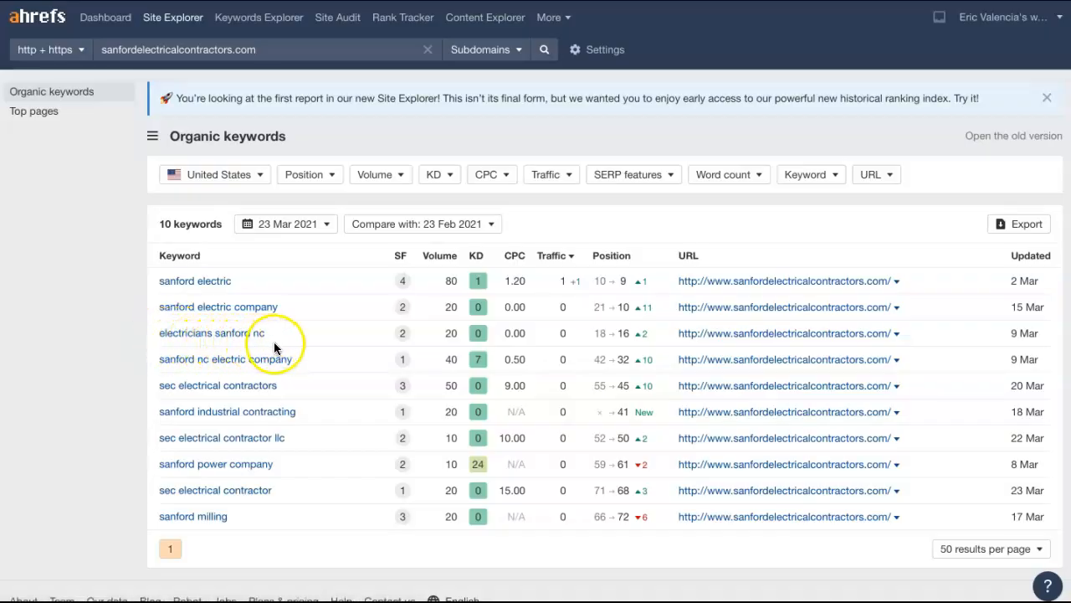